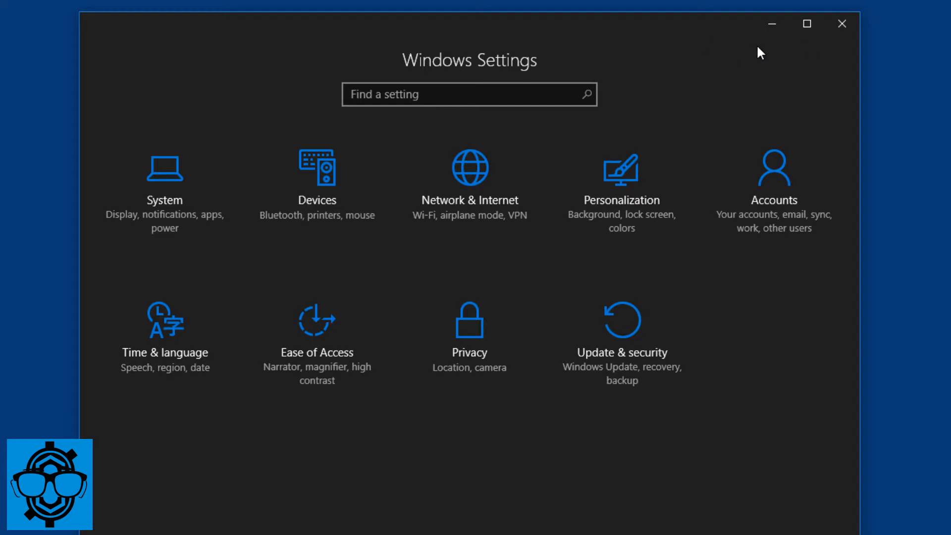
pyautogui.moveTo(621, 343)
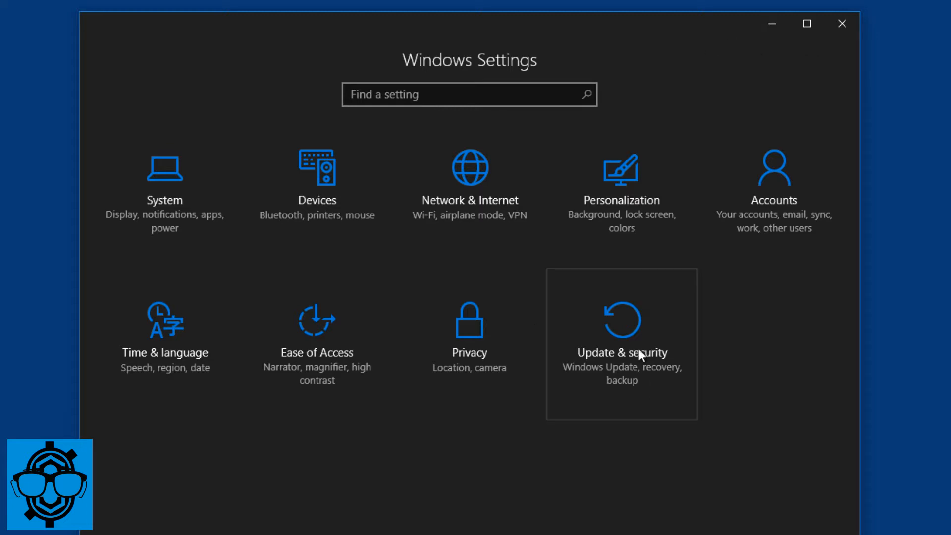
# Reach the For developers page under Update & security and review developer mode, Explorer, Remote Desktop and PowerShell options.
pyautogui.click(621, 344)
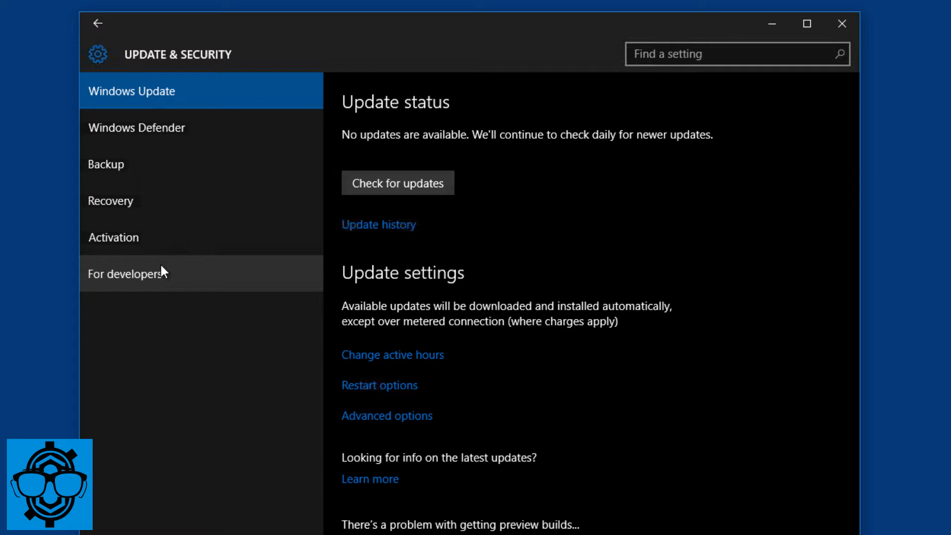
pyautogui.click(125, 273)
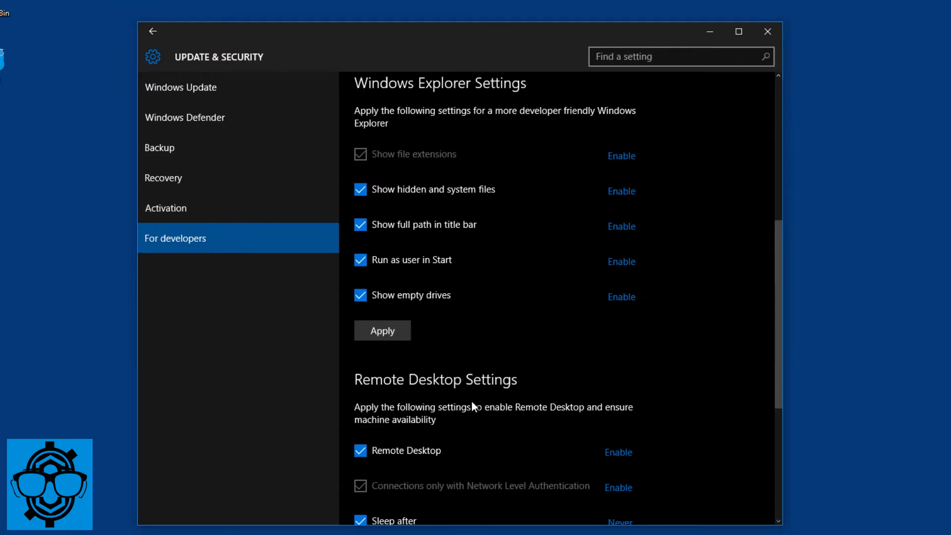
pyautogui.scroll(-3)
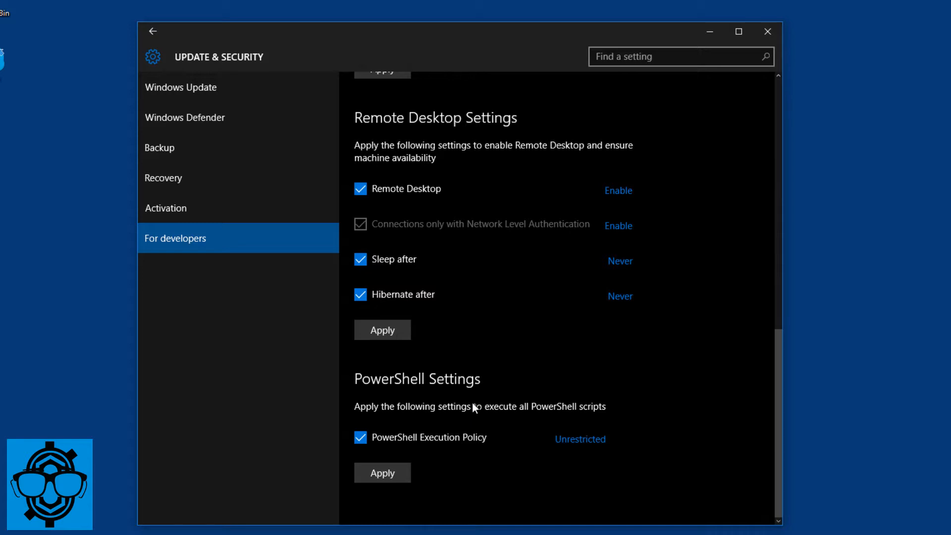
pyautogui.scroll(3)
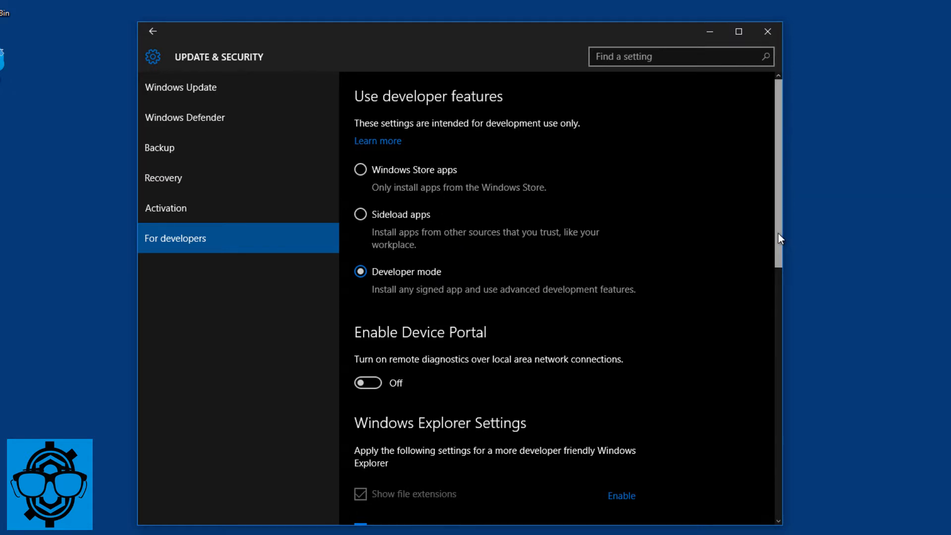
pyautogui.scroll(-3)
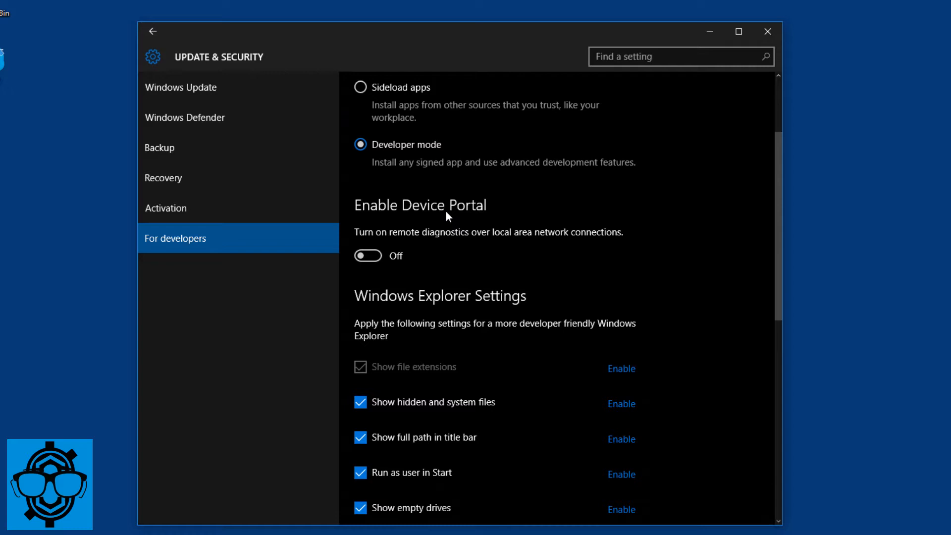
pyautogui.moveTo(765, 274)
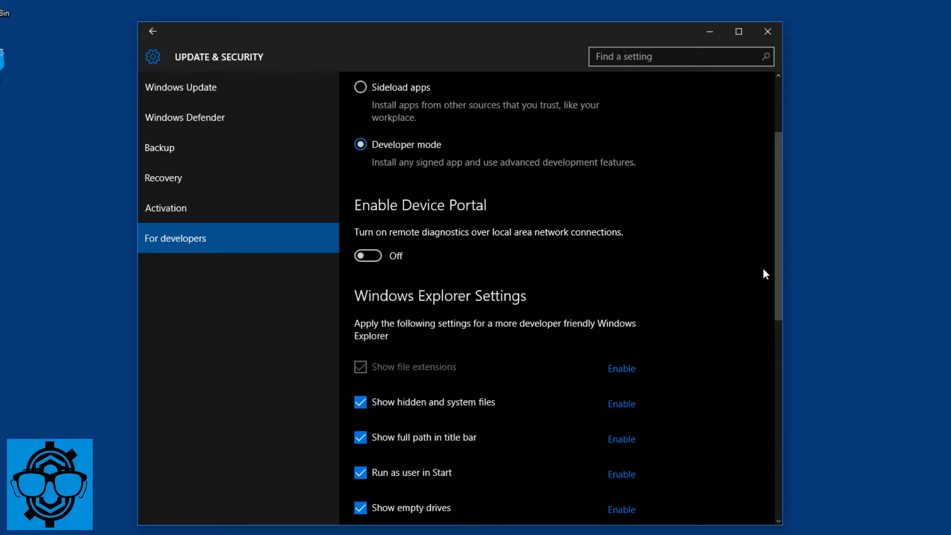
pyautogui.scroll(-3)
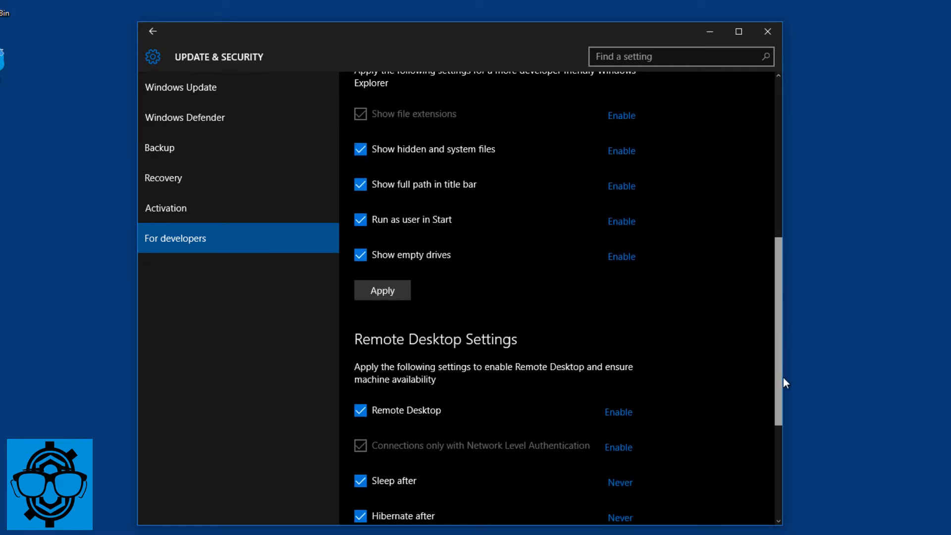
pyautogui.scroll(-3)
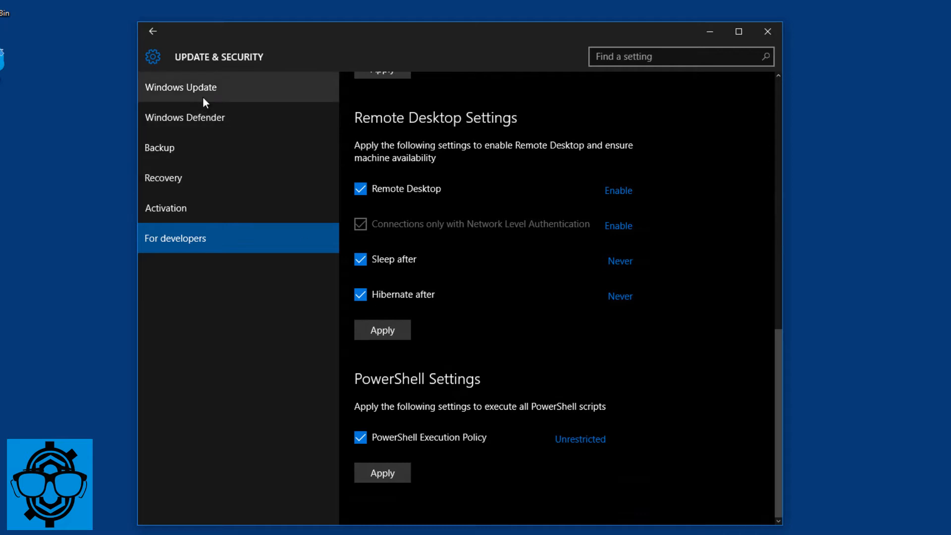
# View the Windows Update active hours dialog showing 8:00 AM to 5:00 PM.
pyautogui.click(180, 87)
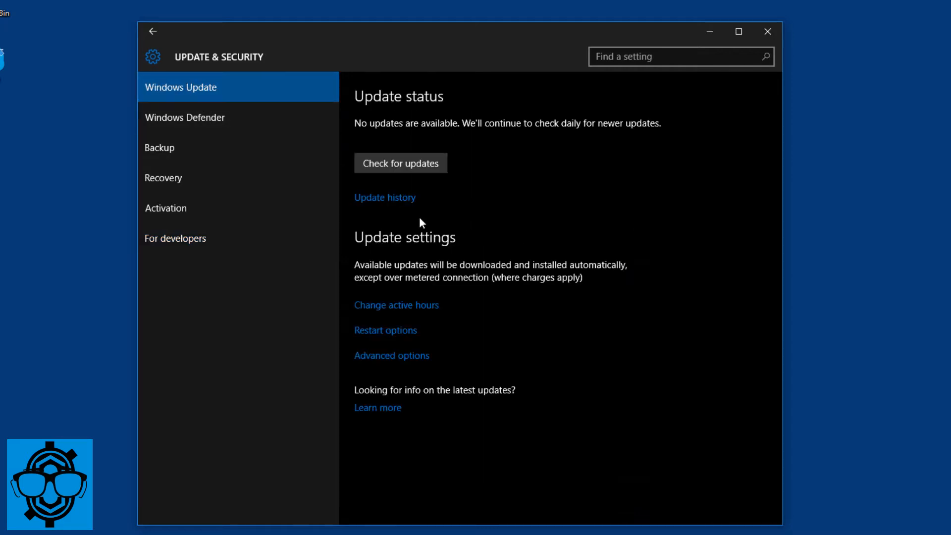
pyautogui.moveTo(416, 245)
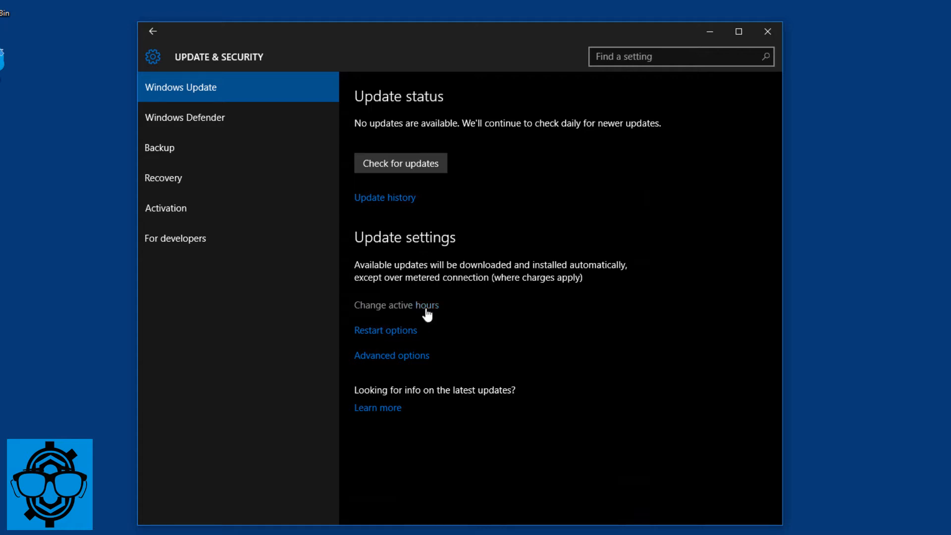
pyautogui.click(395, 305)
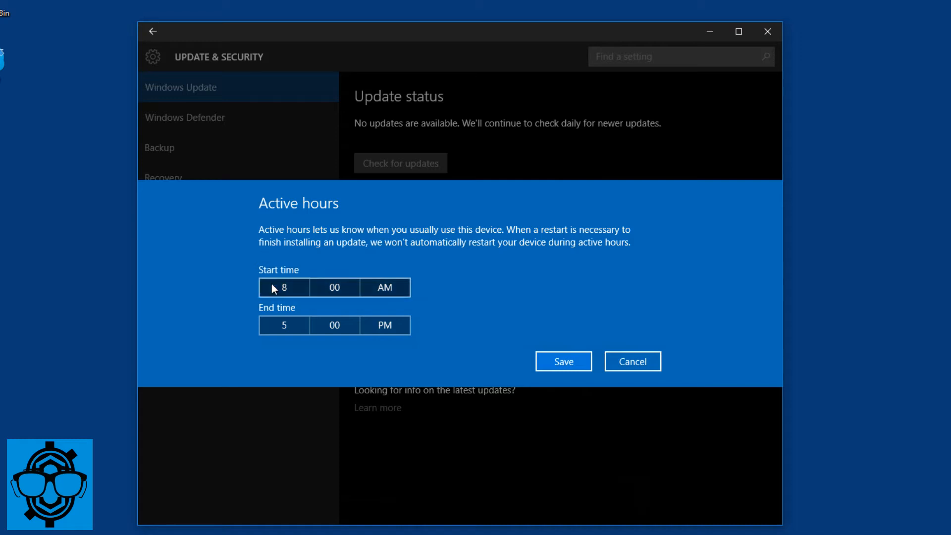
pyautogui.moveTo(472, 325)
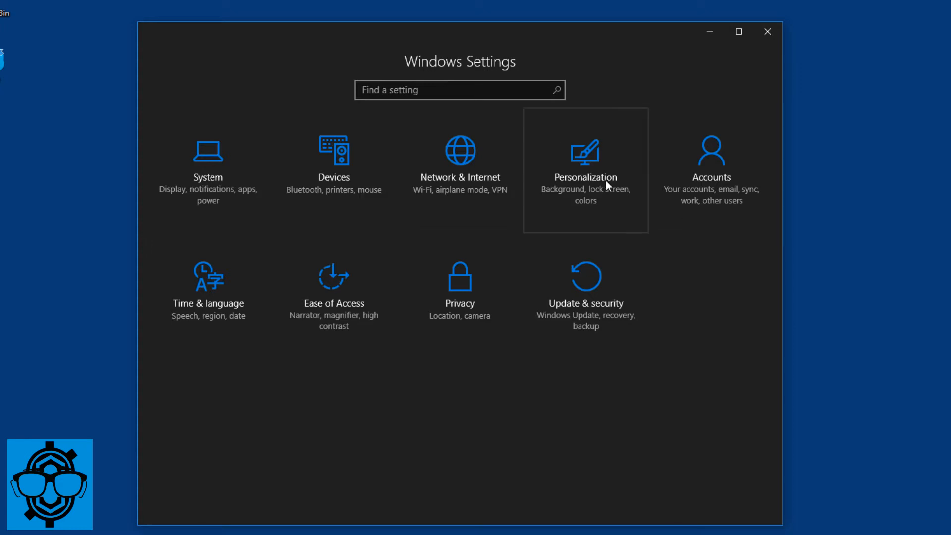
# In Personalization Colors, toggle the app mode between Dark and Light, ending back on Light.
pyautogui.click(584, 177)
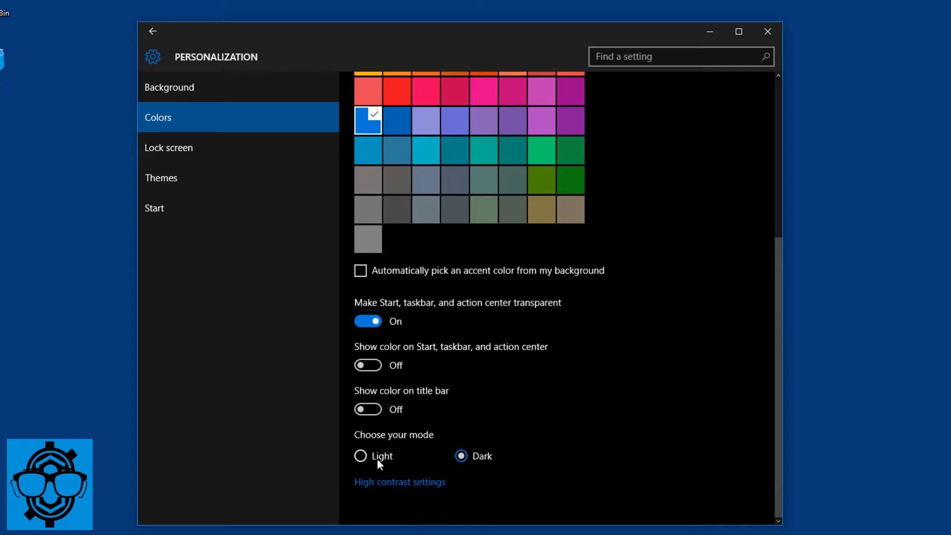
pyautogui.moveTo(463, 456)
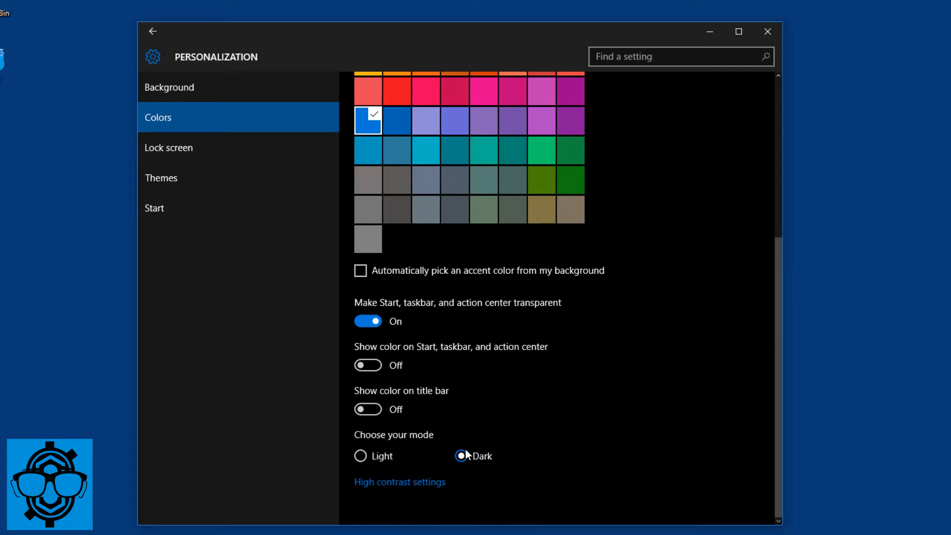
pyautogui.click(360, 456)
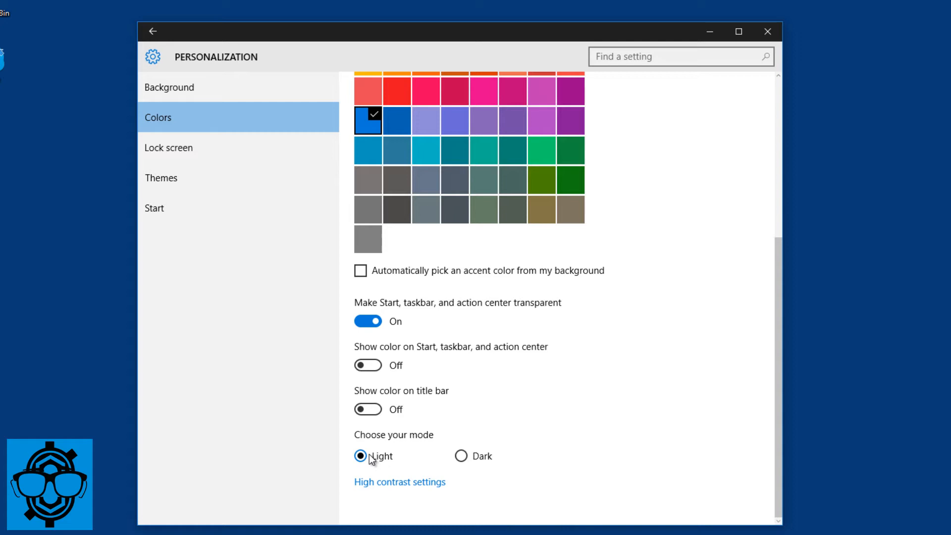
pyautogui.moveTo(447, 462)
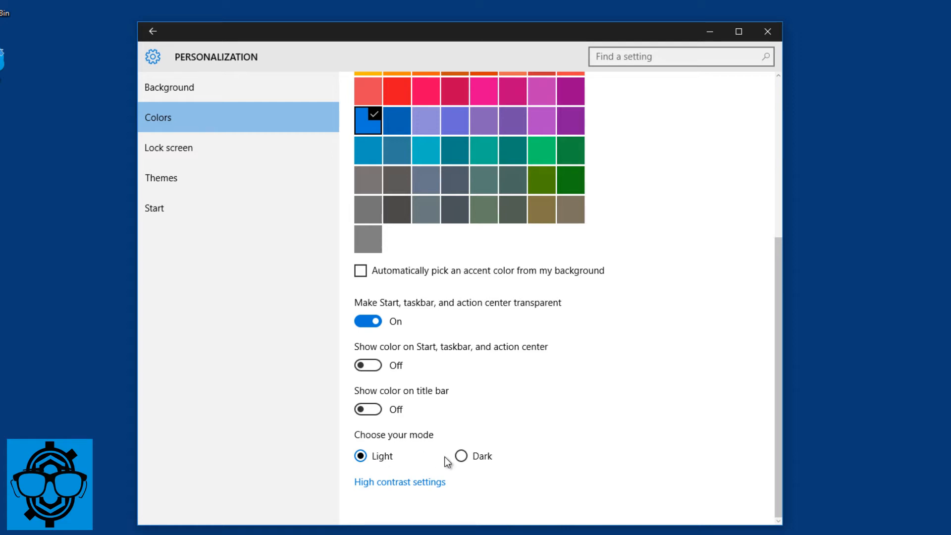
pyautogui.click(461, 455)
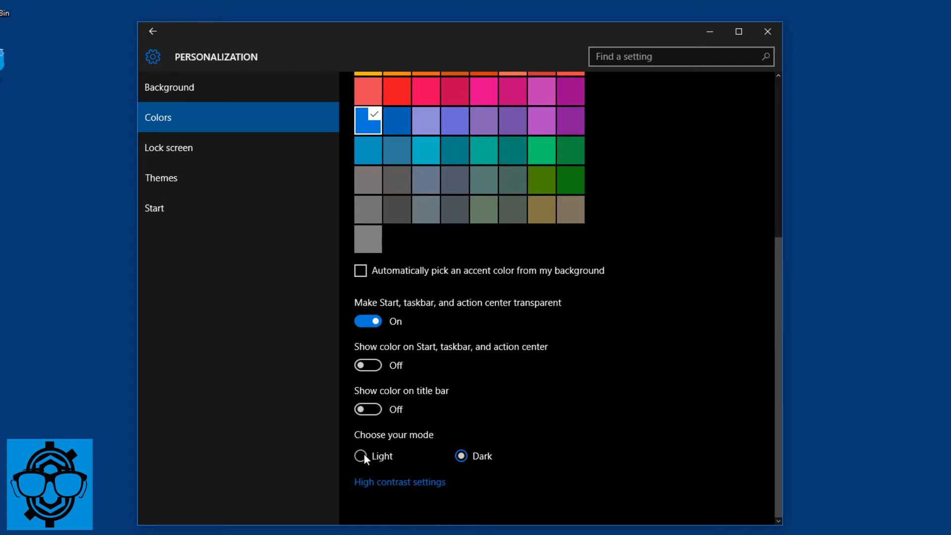
pyautogui.click(361, 456)
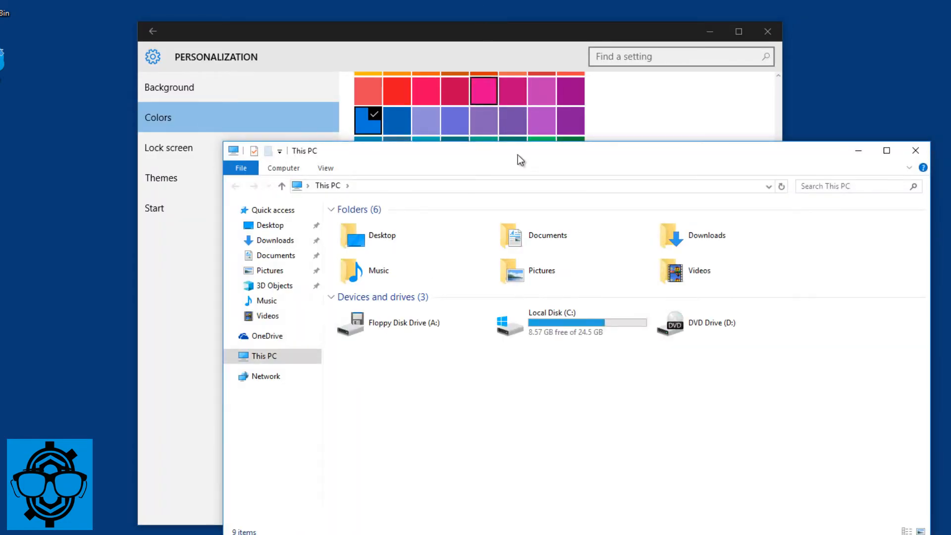
pyautogui.click(518, 32)
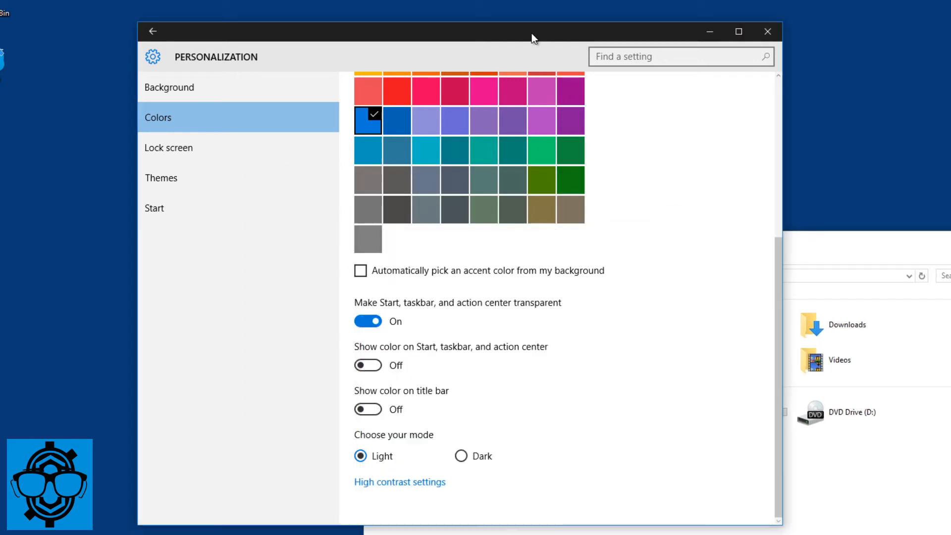
pyautogui.click(460, 455)
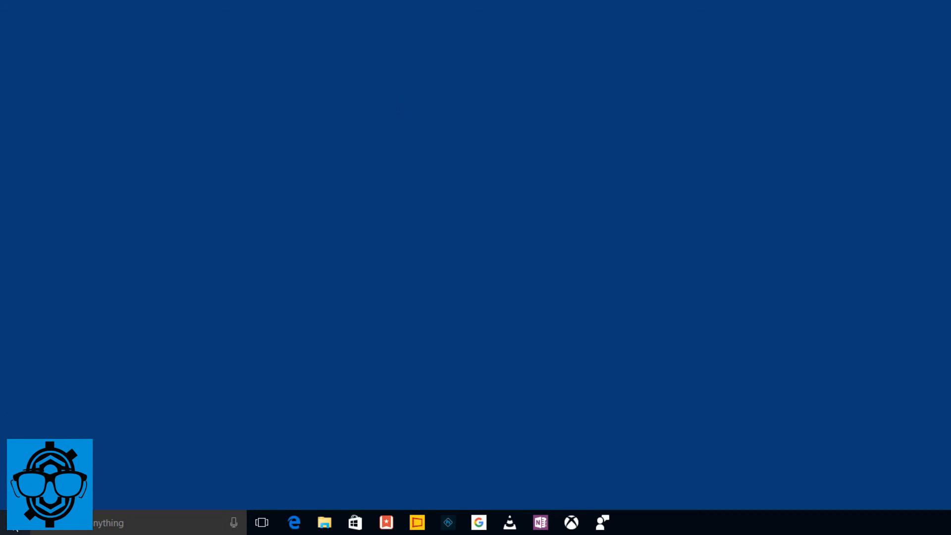
# Launch an administrator Command Prompt from the Start menu and start bash, then begin 'cd /m'.
pyautogui.rightClick(12, 522)
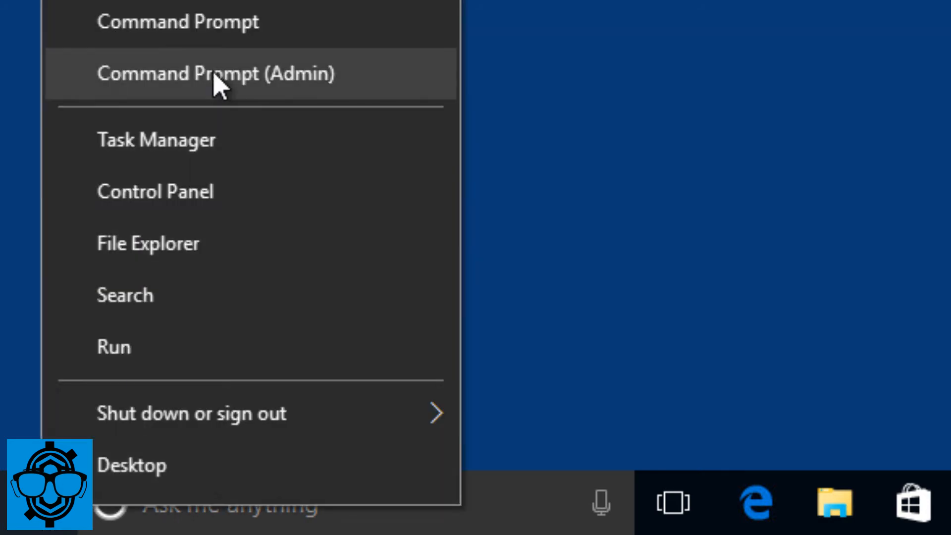
pyautogui.click(215, 74)
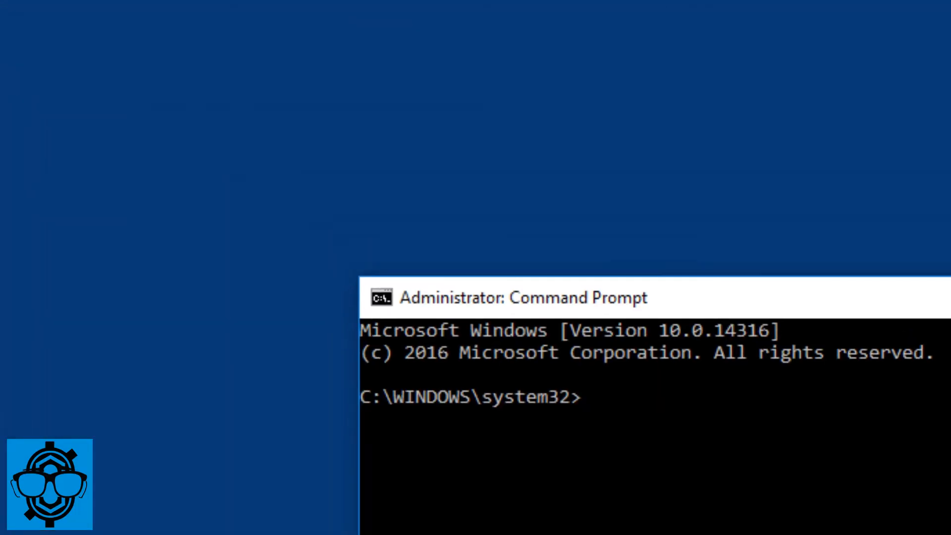
pyautogui.write('bash')
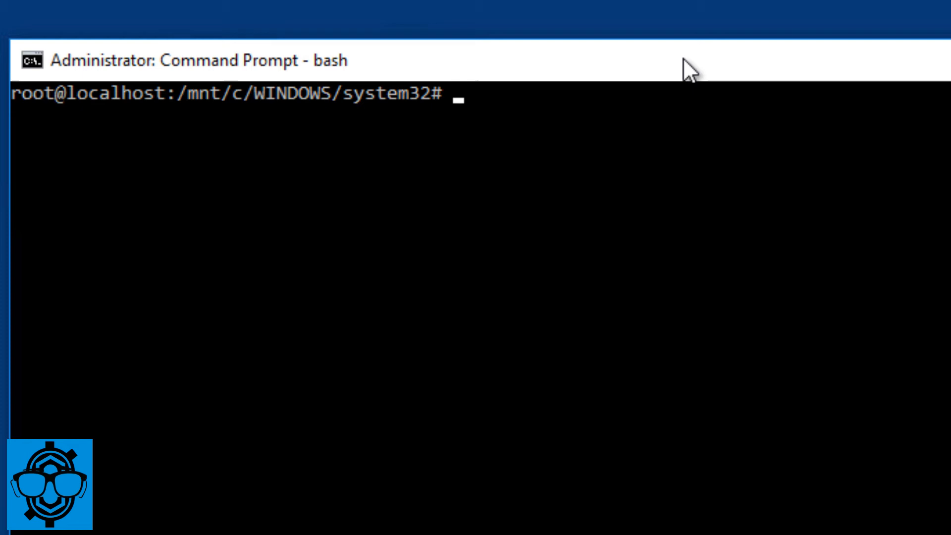
pyautogui.write('cd /m')
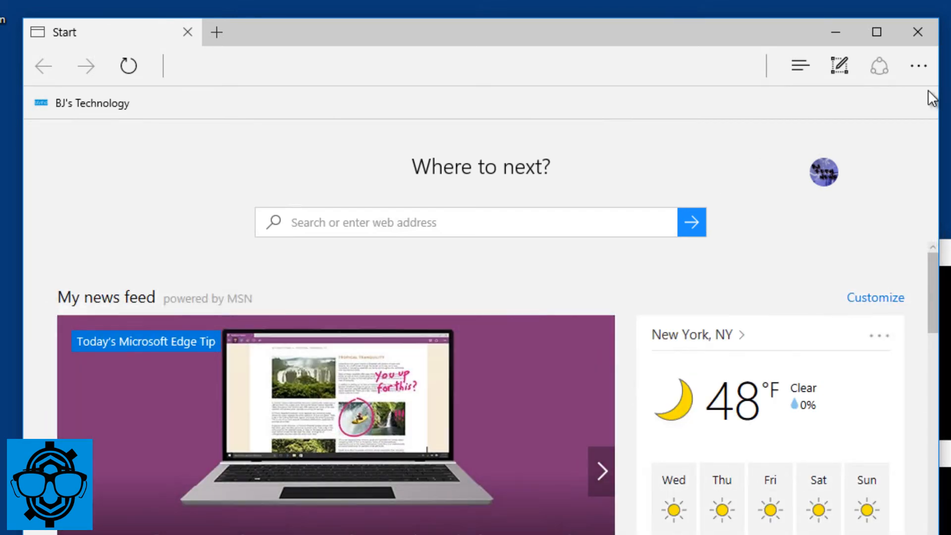
# From Edge's Extensions pane, go to the Store extensions page and scroll to its bottom.
pyautogui.click(918, 65)
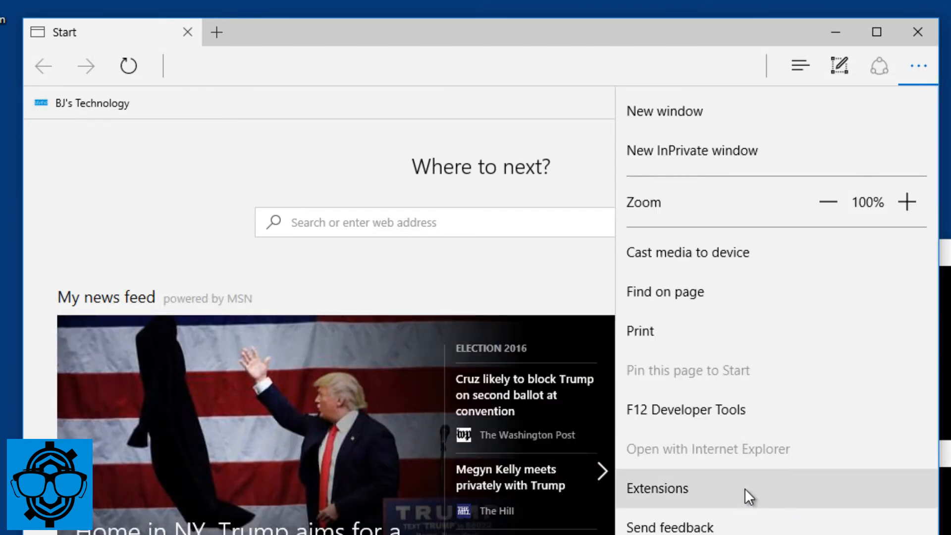
pyautogui.click(657, 488)
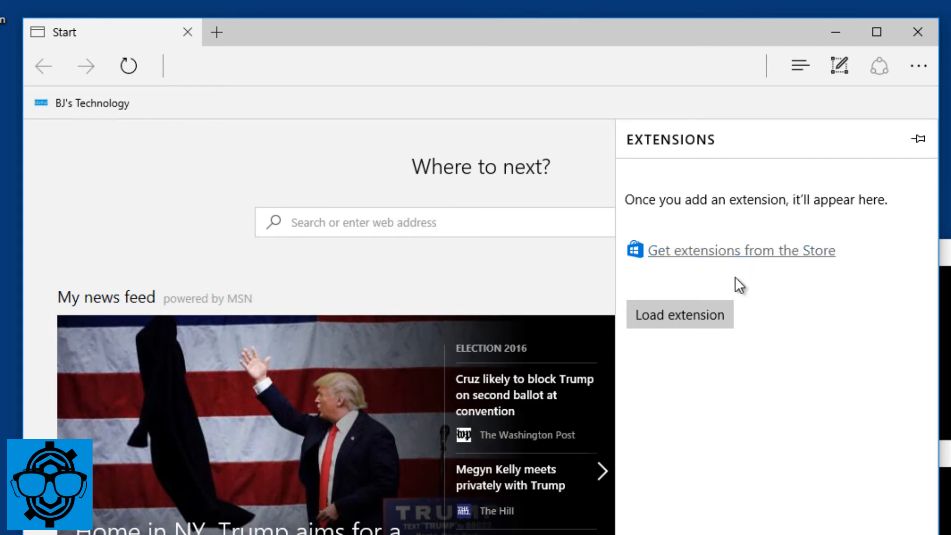
pyautogui.click(740, 250)
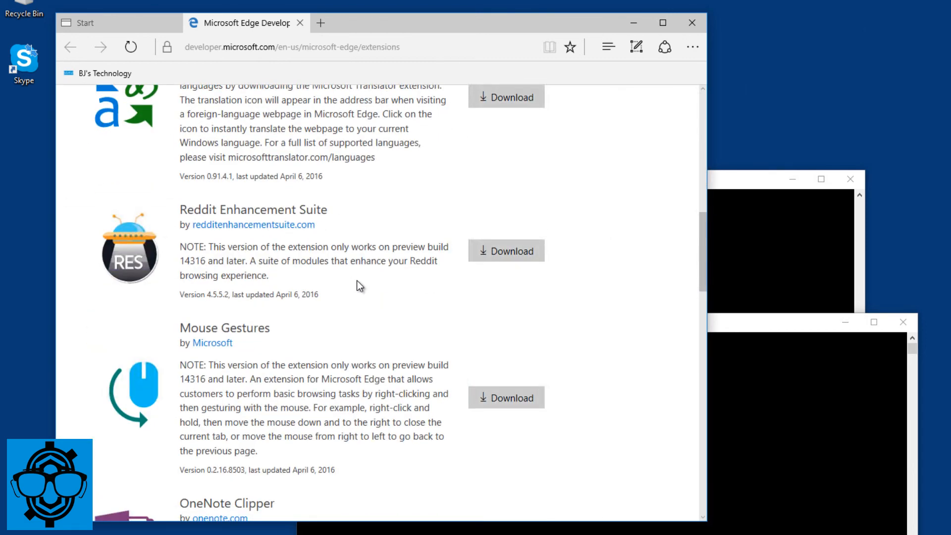
pyautogui.scroll(-3)
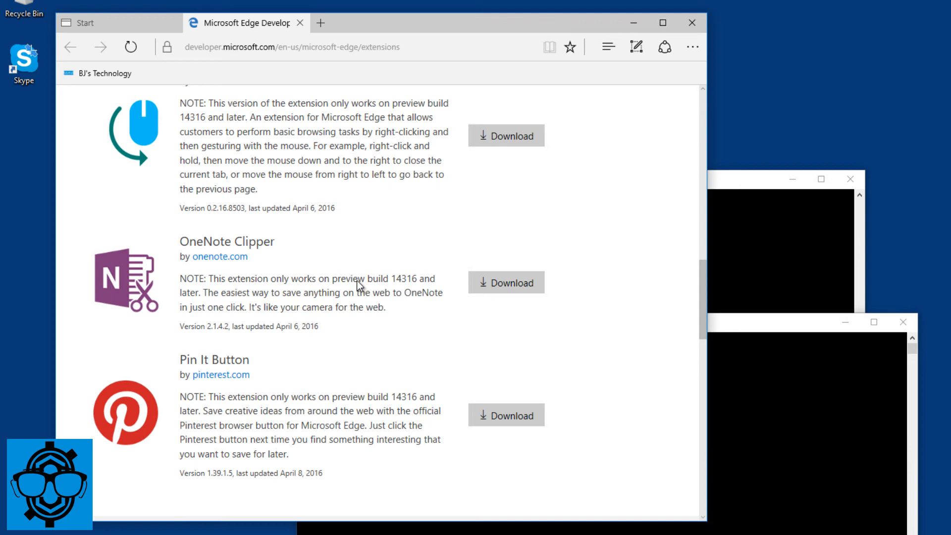
pyautogui.moveTo(361, 354)
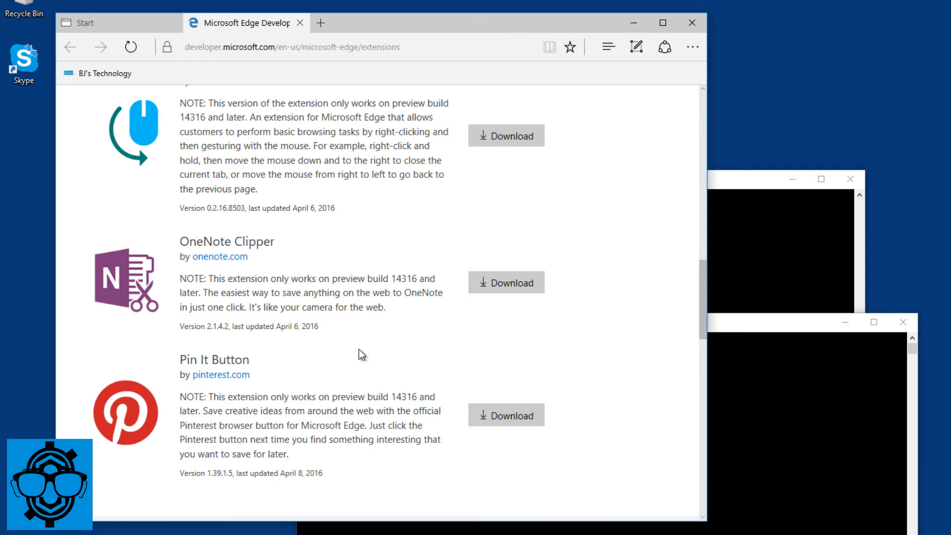
pyautogui.scroll(-3)
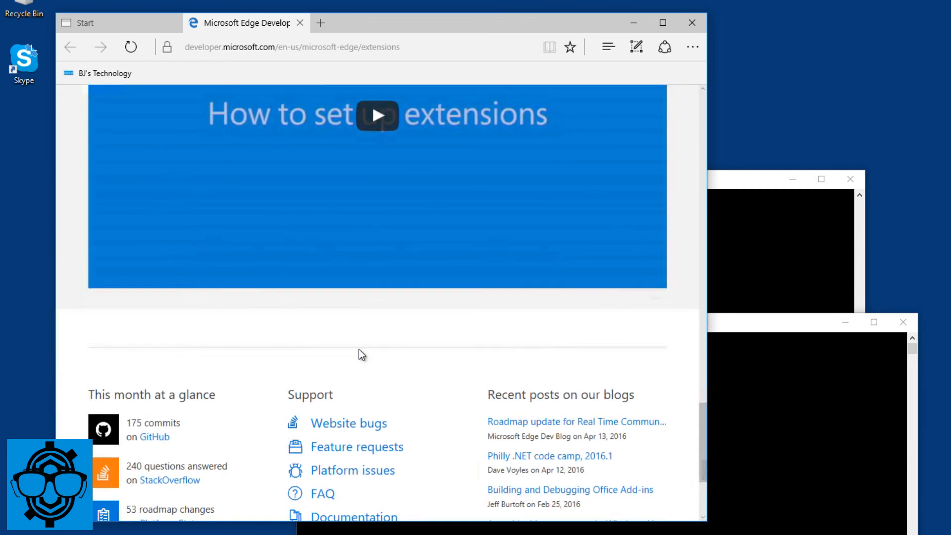
pyautogui.scroll(-3)
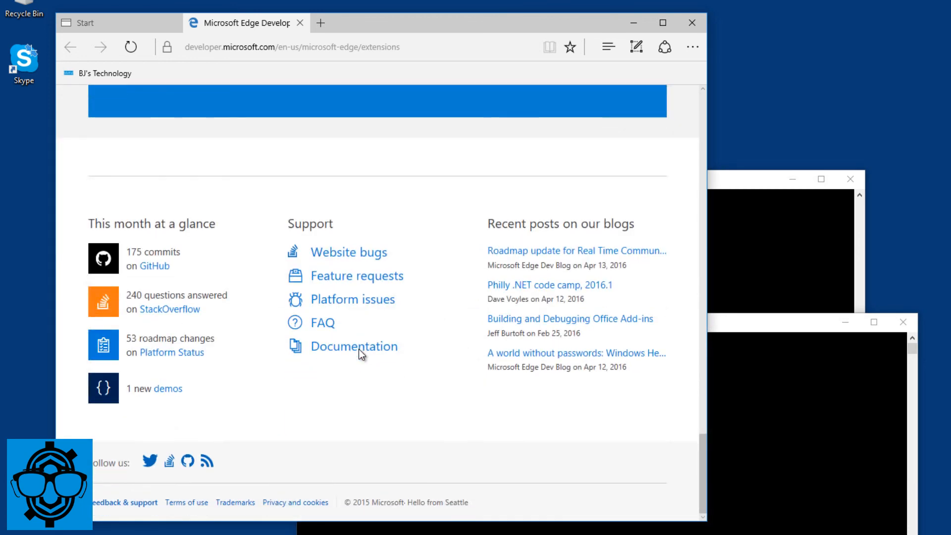